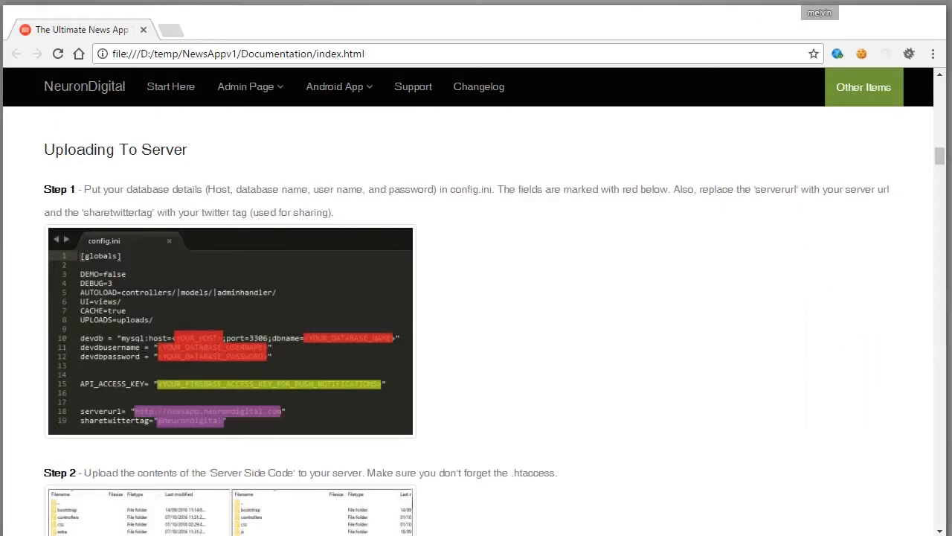
mouse_move(518, 305)
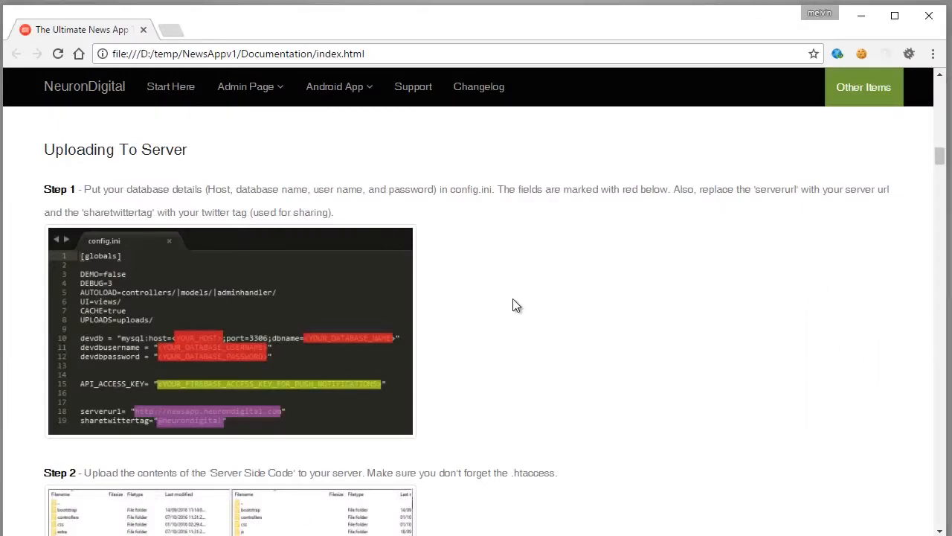
Read the Uploading To Server steps, noting the SQL file name in Step 3, down to the Firebase section.
scroll("down", 3)
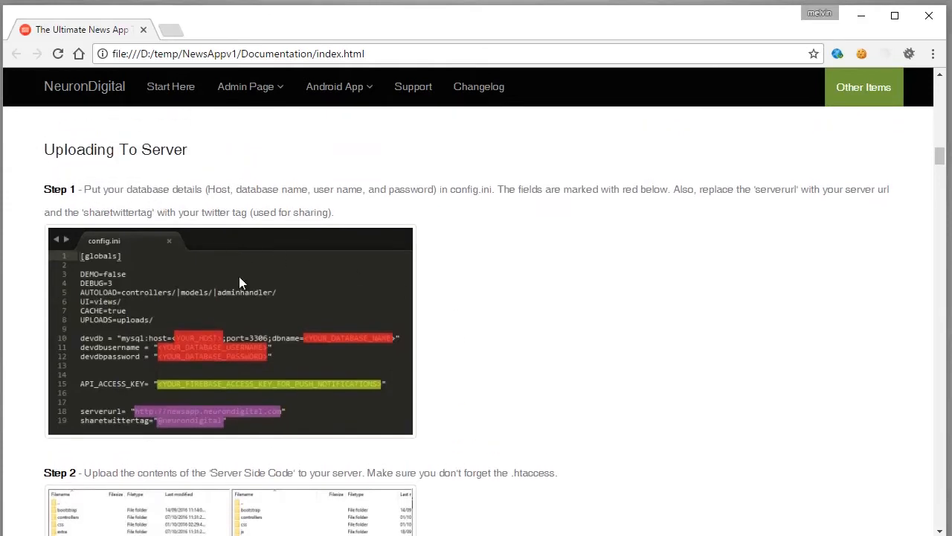
mouse_move(171, 306)
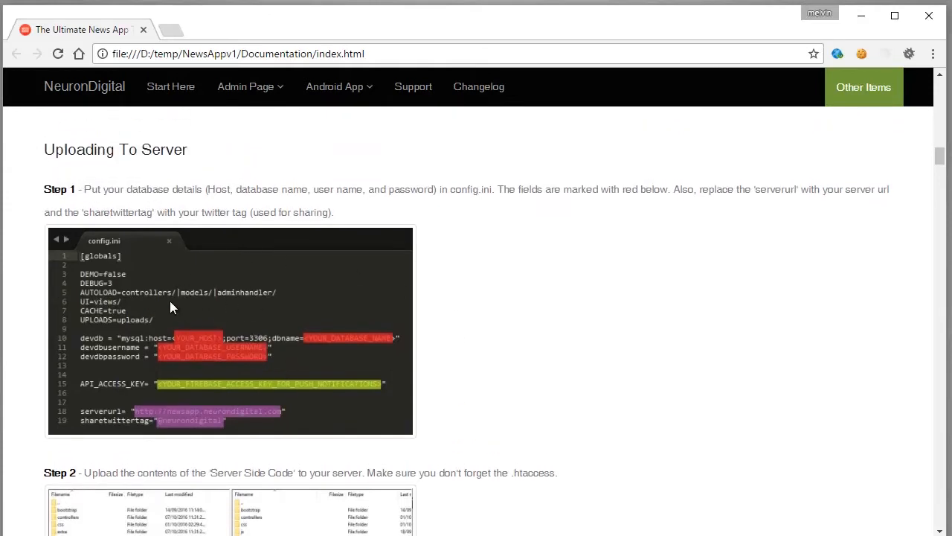
scroll("down", 3)
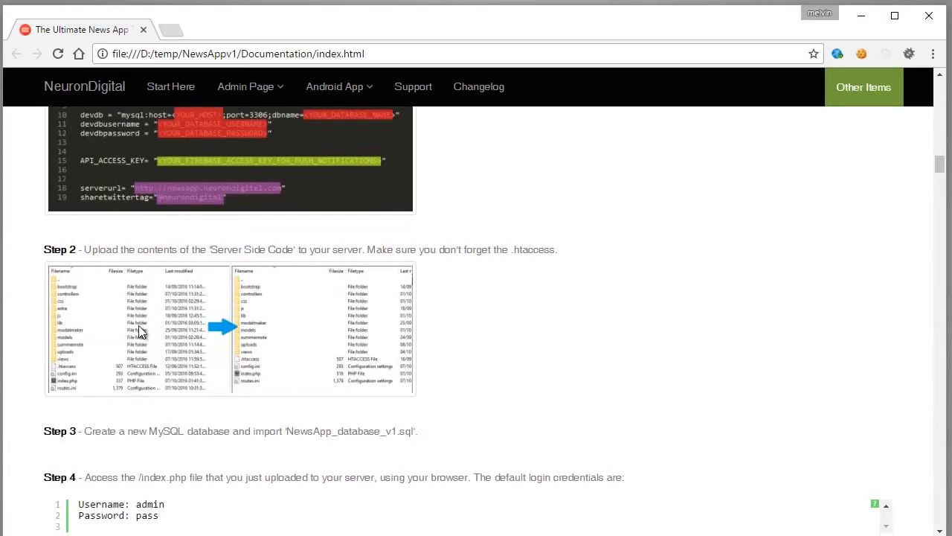
scroll("down", 3)
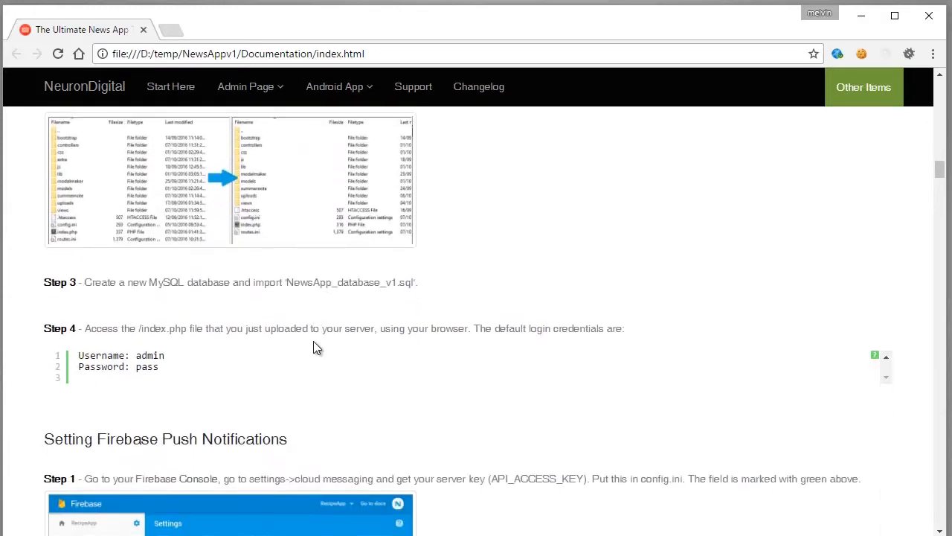
double_click(399, 283)
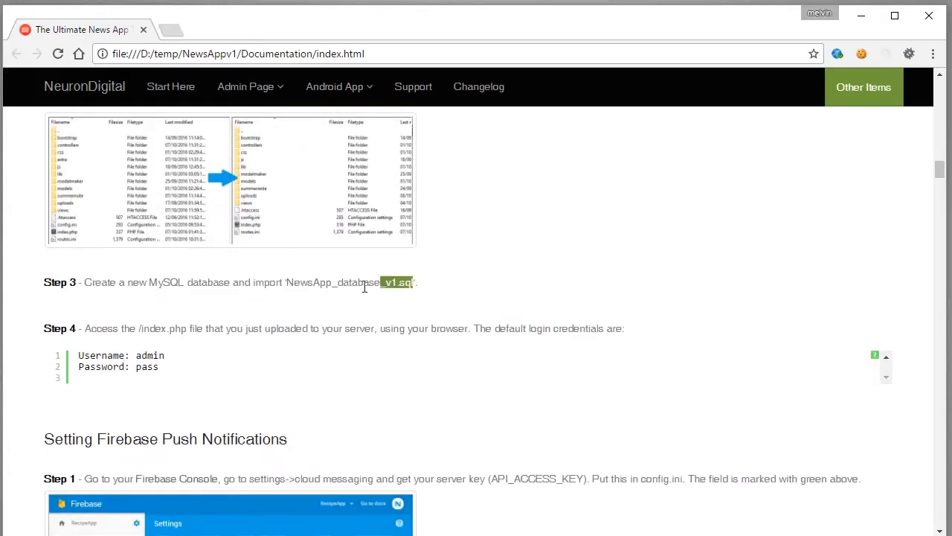
scroll("down", 3)
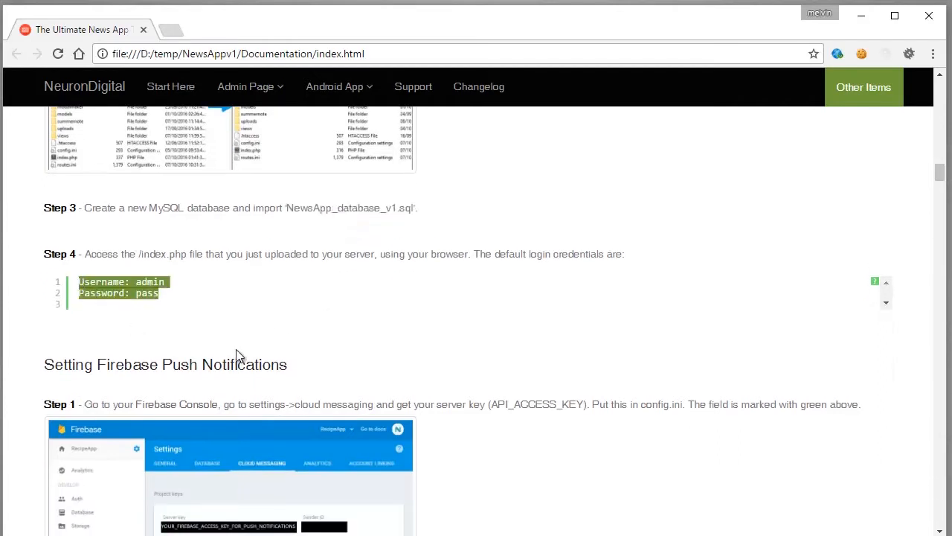
scroll("down", 3)
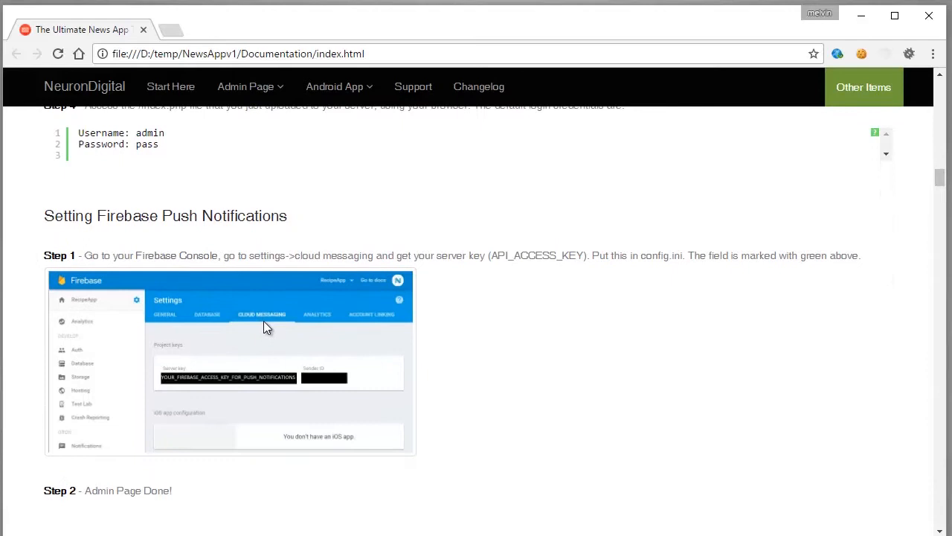
mouse_move(78, 217)
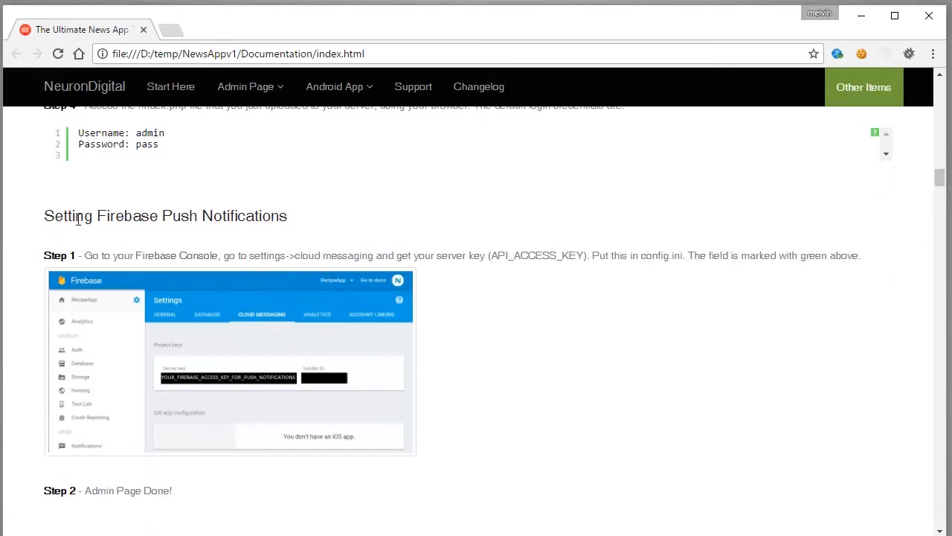
mouse_move(397, 229)
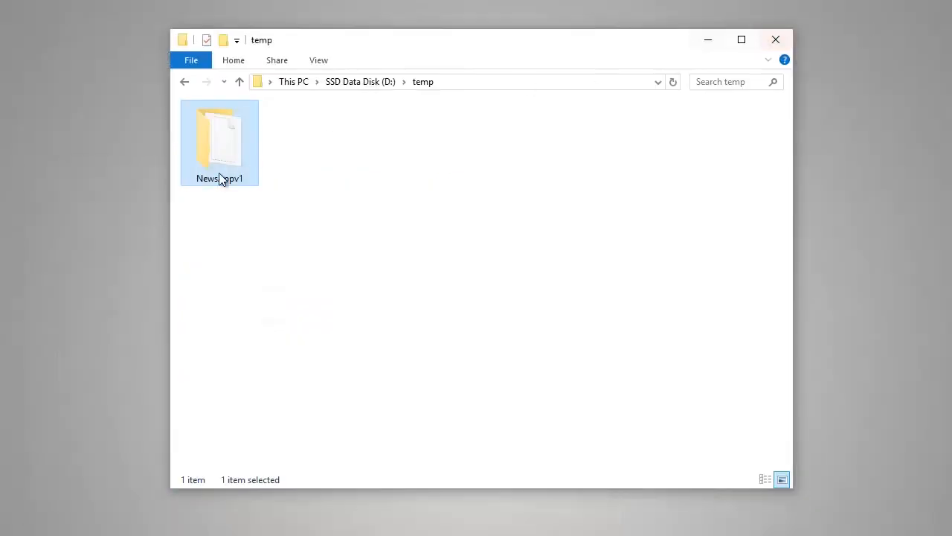
Browse NewsAppv1 > Server Side Code and open its config.ini with Sublime Text.
double_click(220, 137)
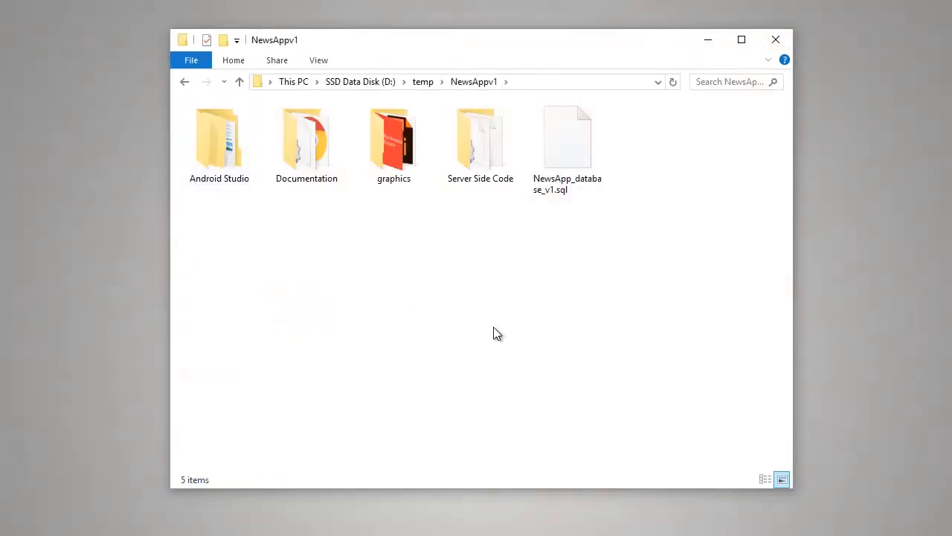
mouse_move(479, 141)
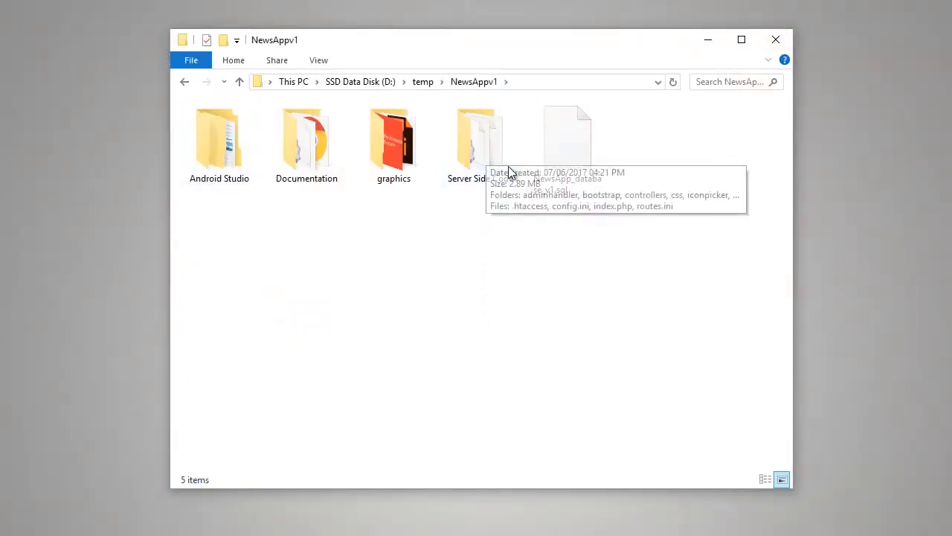
double_click(477, 141)
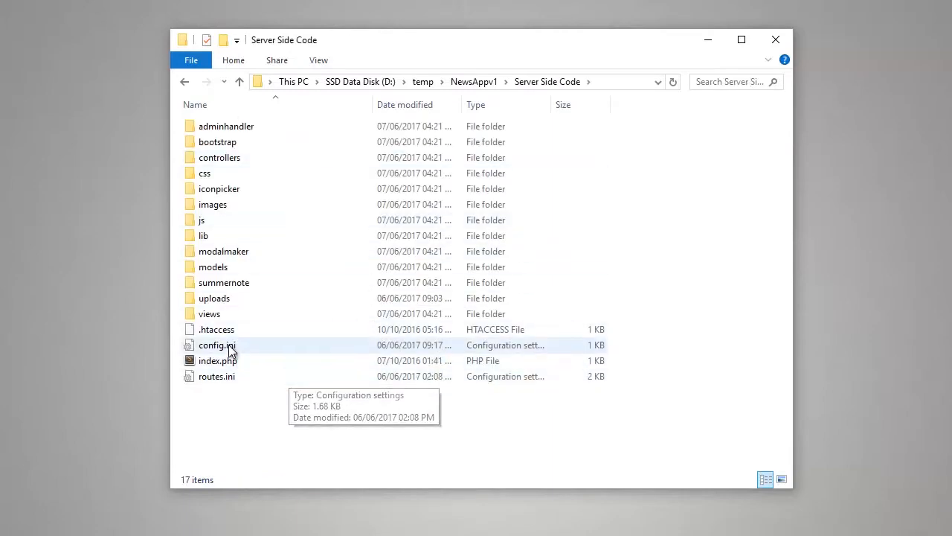
right_click(217, 345)
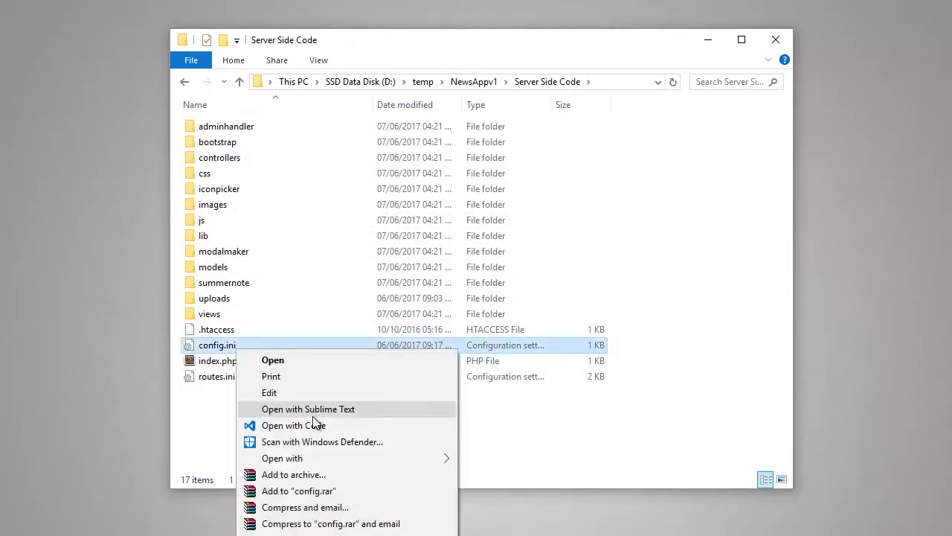
left_click(308, 408)
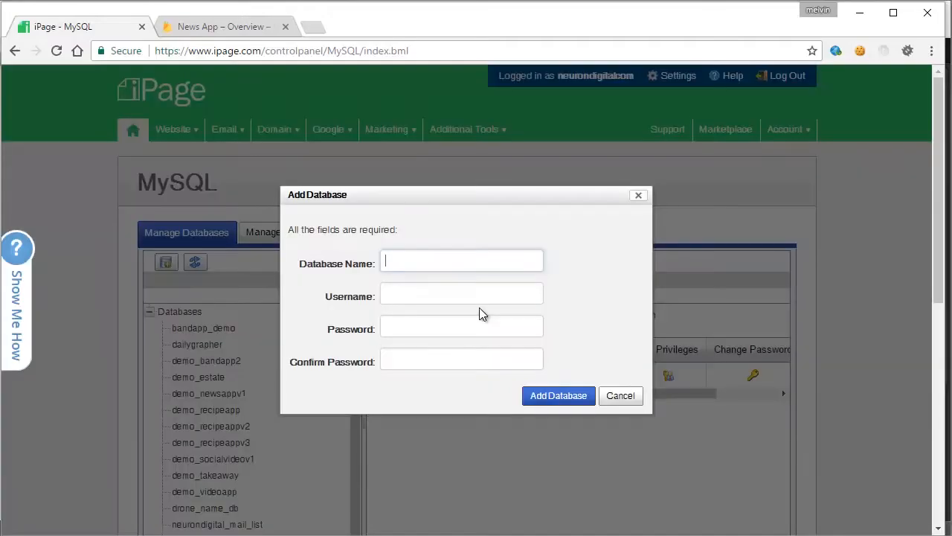
Begin entering the new database's name in the iPage Add Database form.
left_click(461, 261)
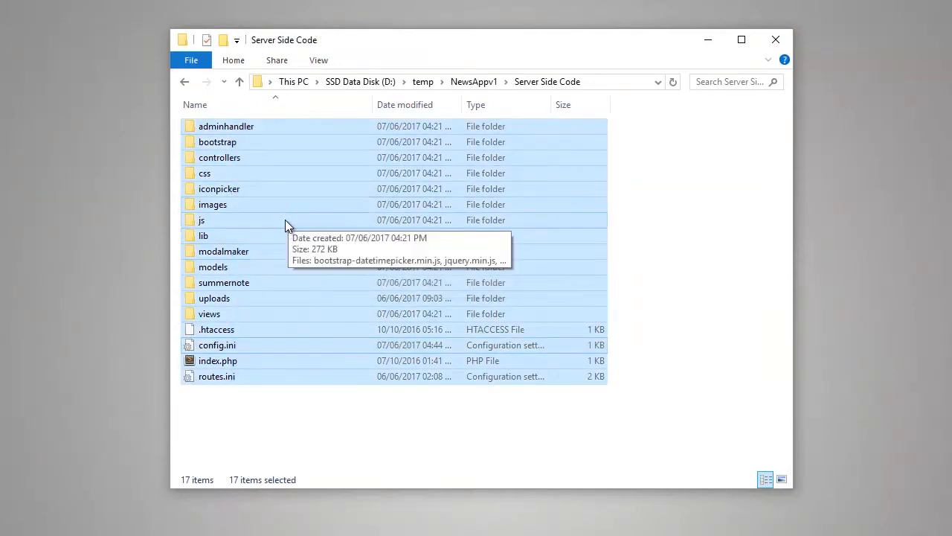
Select config.ini in the Server Side Code folder before heading to phpMyAdmin.
left_click(217, 345)
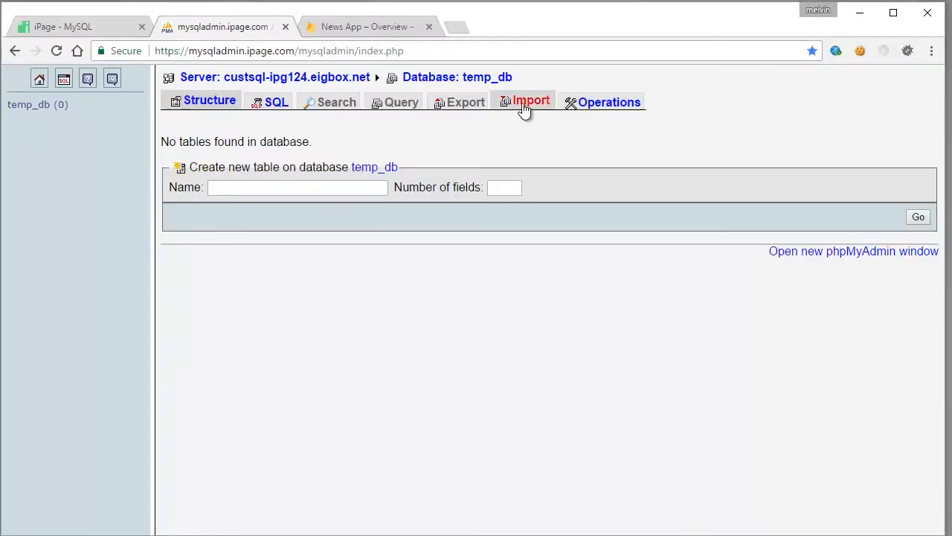
Import NewsApp_database_v1.sql into the temp_db database.
left_click(529, 101)
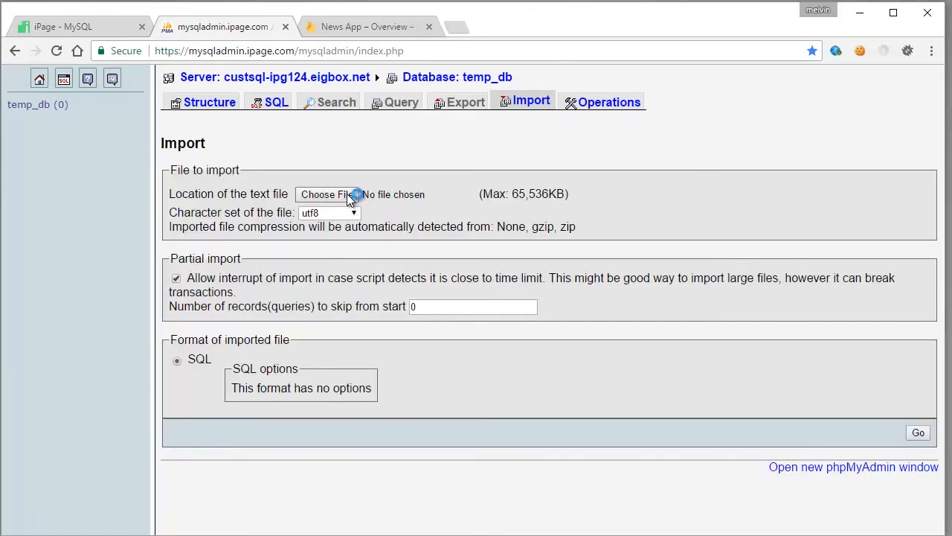
left_click(326, 194)
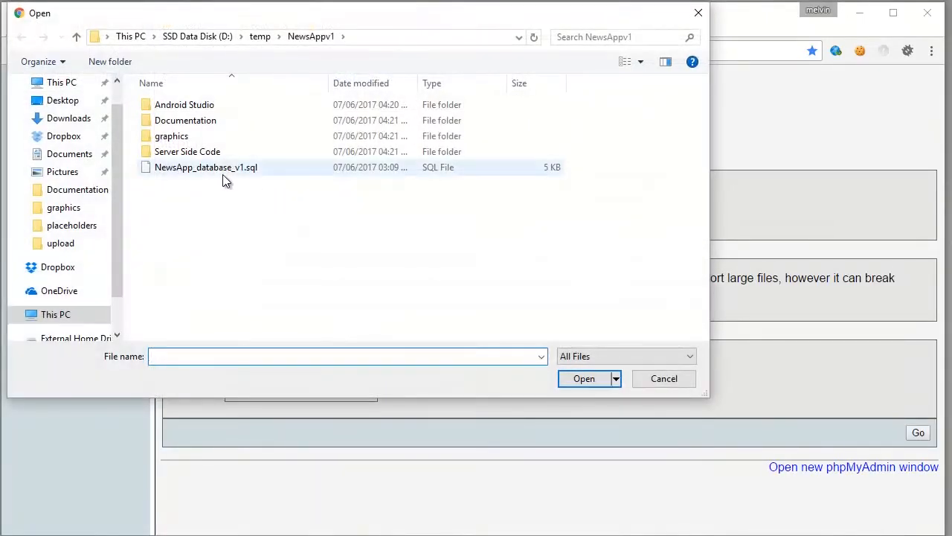
left_click(584, 379)
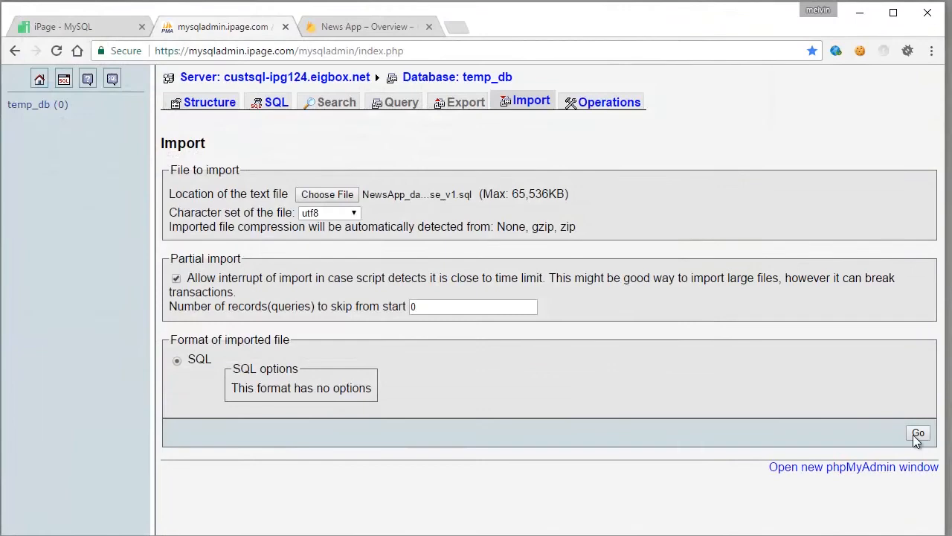
left_click(918, 433)
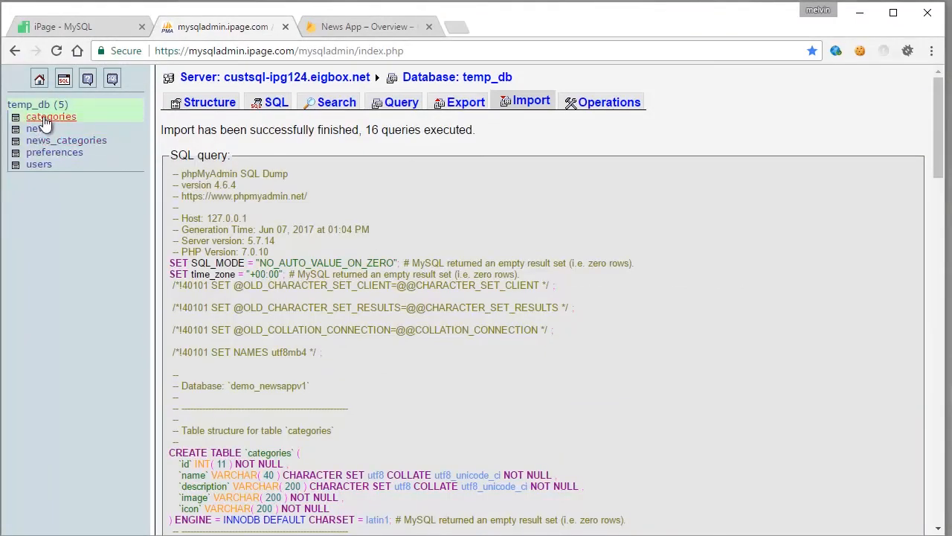
Inspect the categories and users tables, browsing the users table's single admin row.
left_click(51, 116)
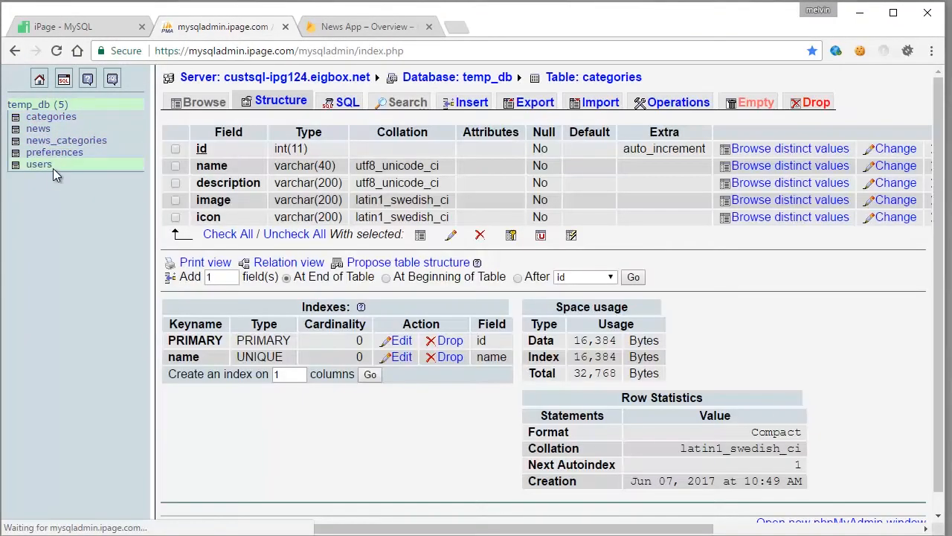
left_click(39, 164)
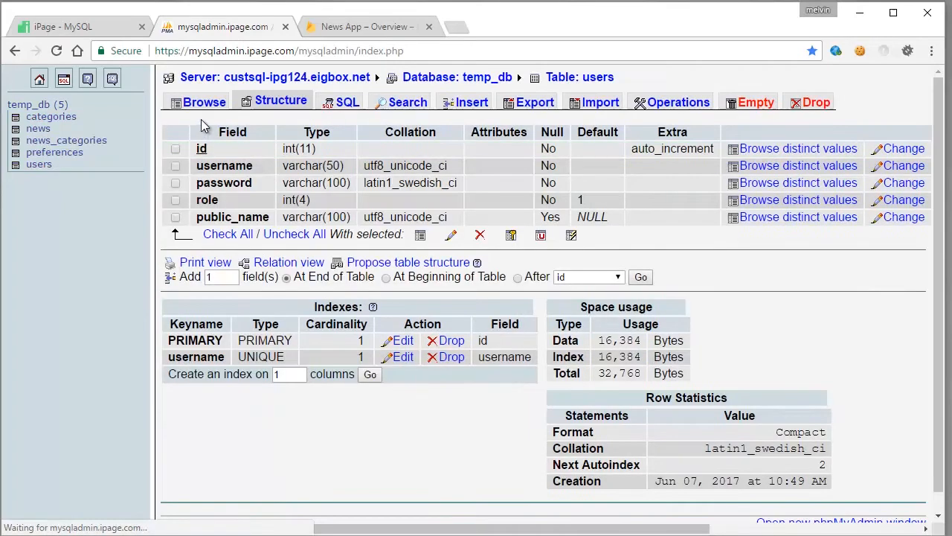
left_click(202, 102)
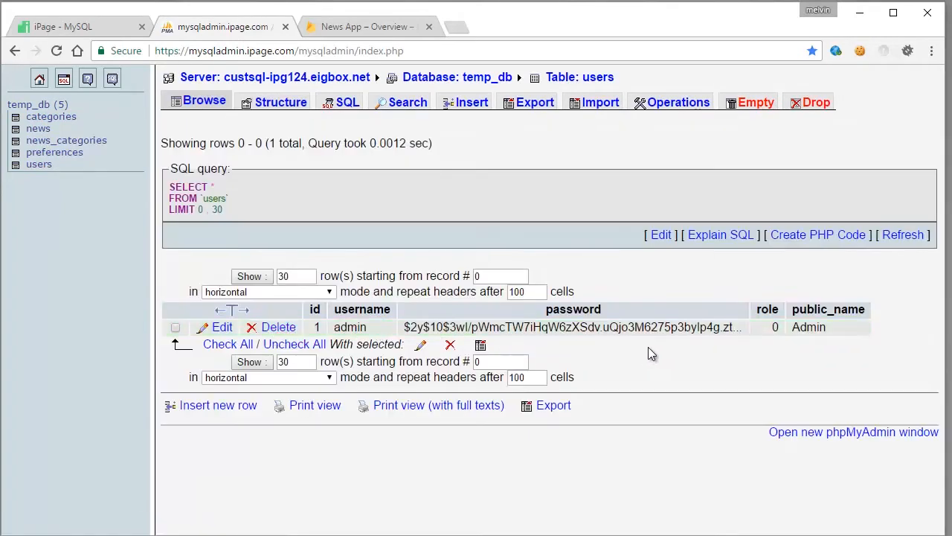
mouse_move(751, 122)
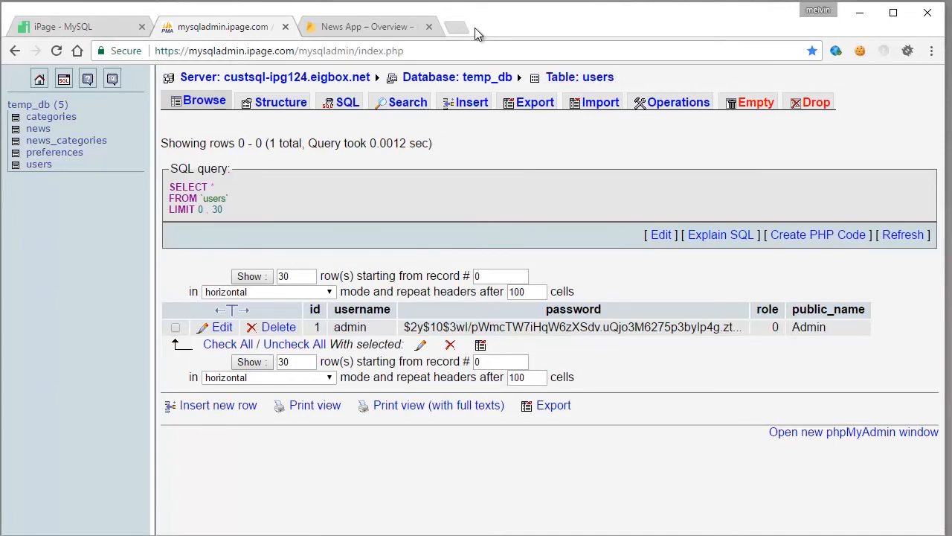
mouse_move(454, 27)
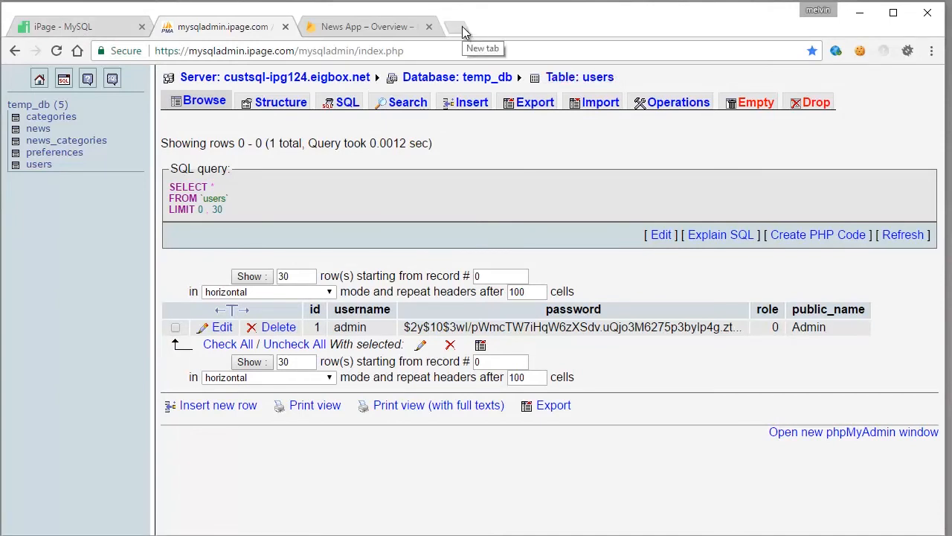
Log in to the News App Admin Panel as admin in a new tab.
left_click(454, 26)
type("www.neurondigital.com/demos/newsapp_tutorial/login")
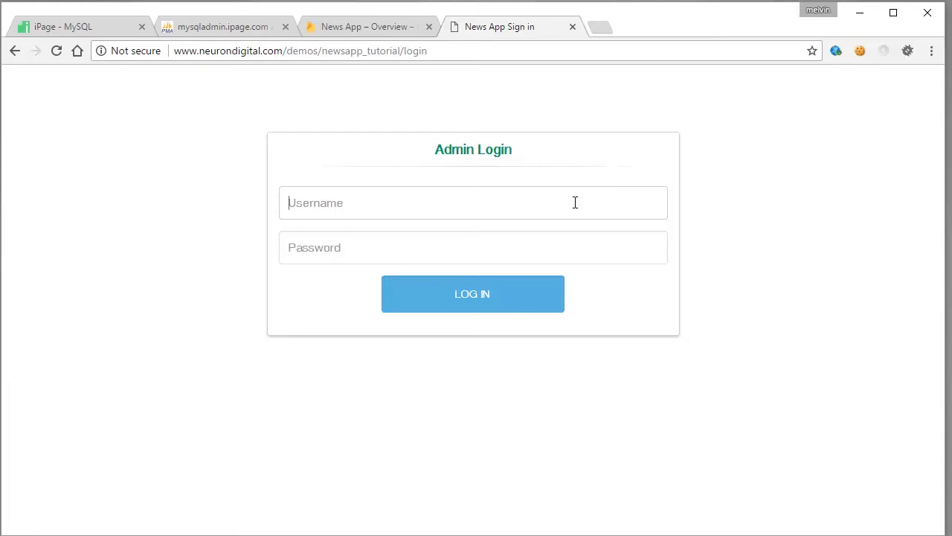
type("admin")
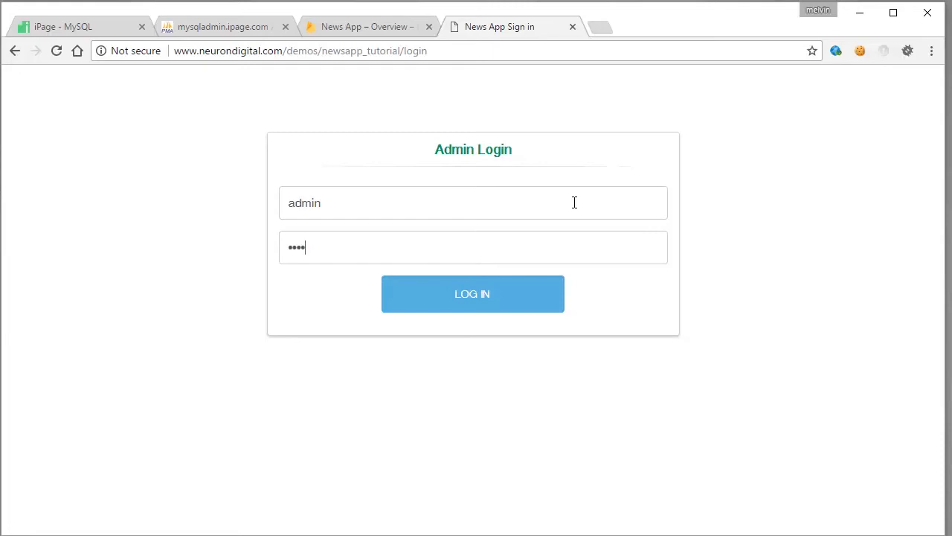
left_click(473, 293)
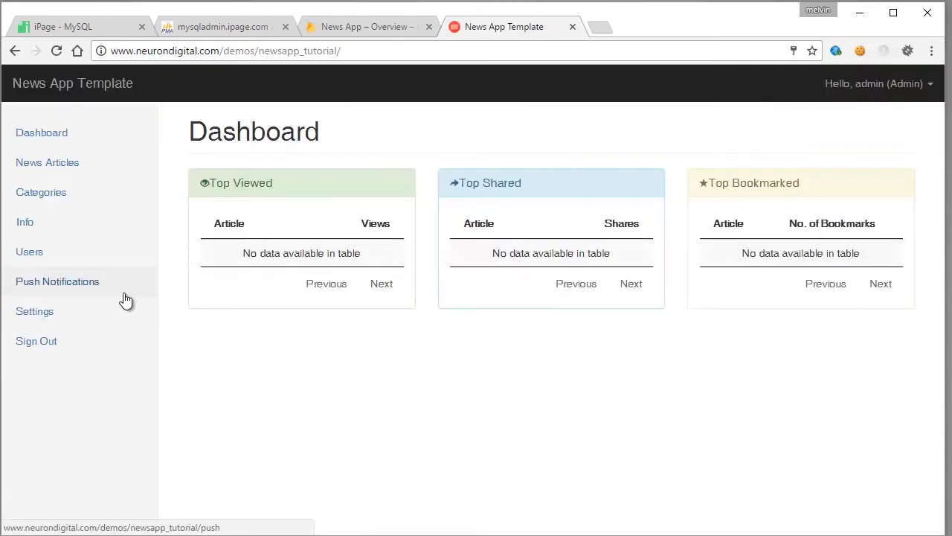
mouse_move(862, 172)
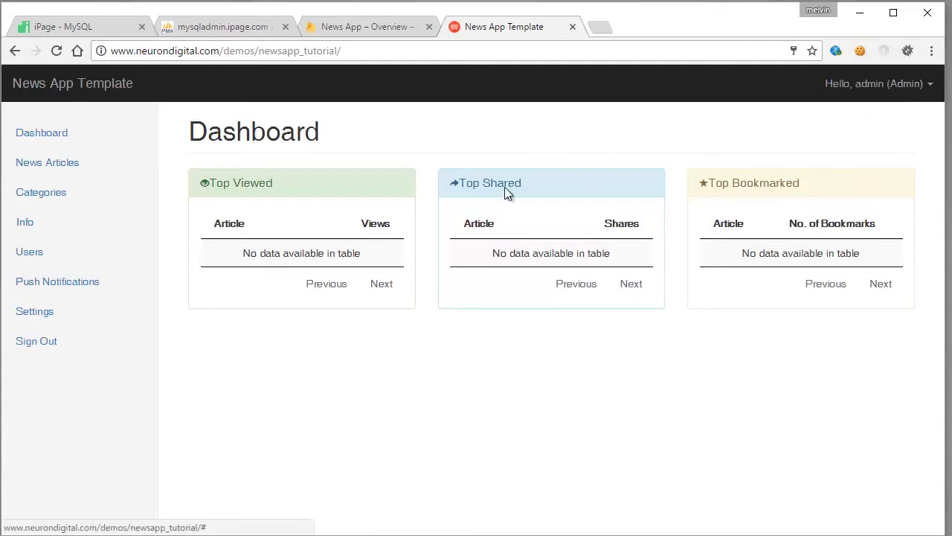
Look over the Users and News Articles pages, closing their editors without changes.
left_click(29, 251)
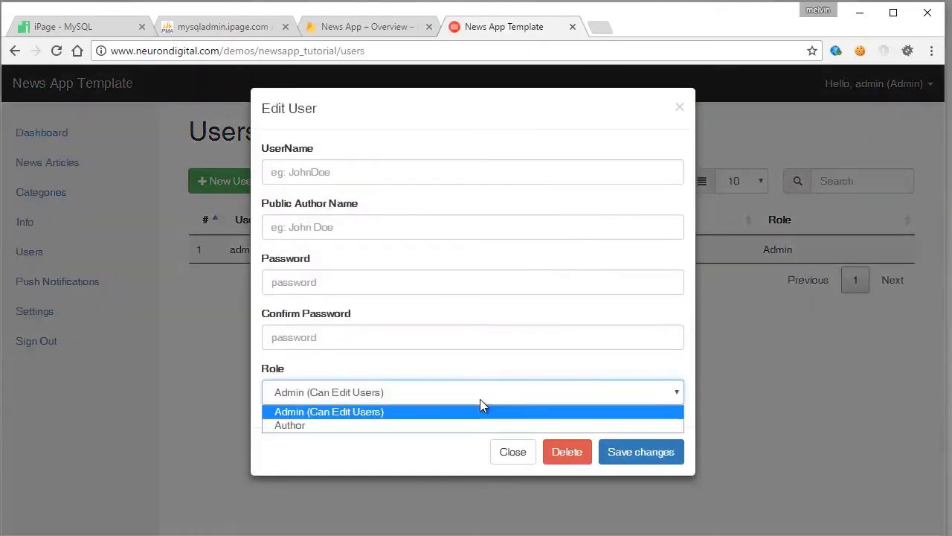
mouse_move(289, 425)
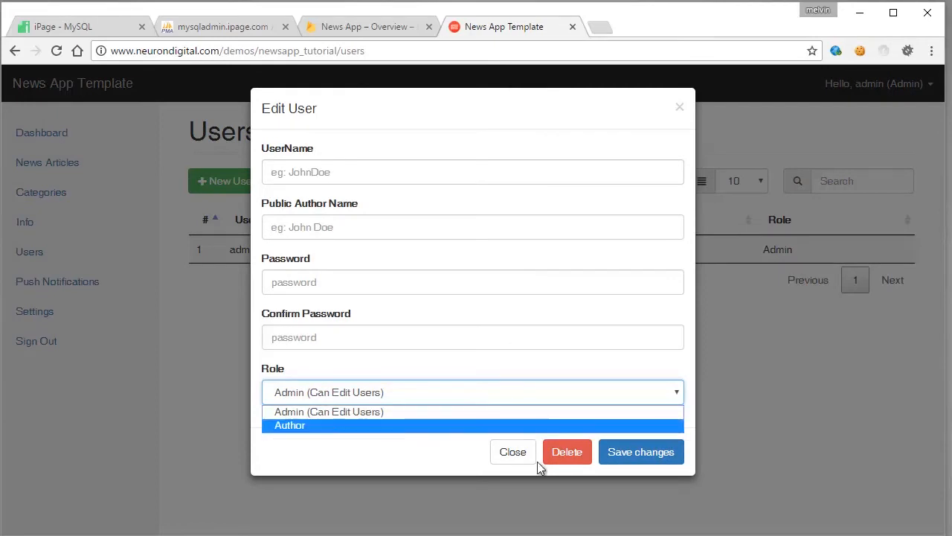
left_click(41, 192)
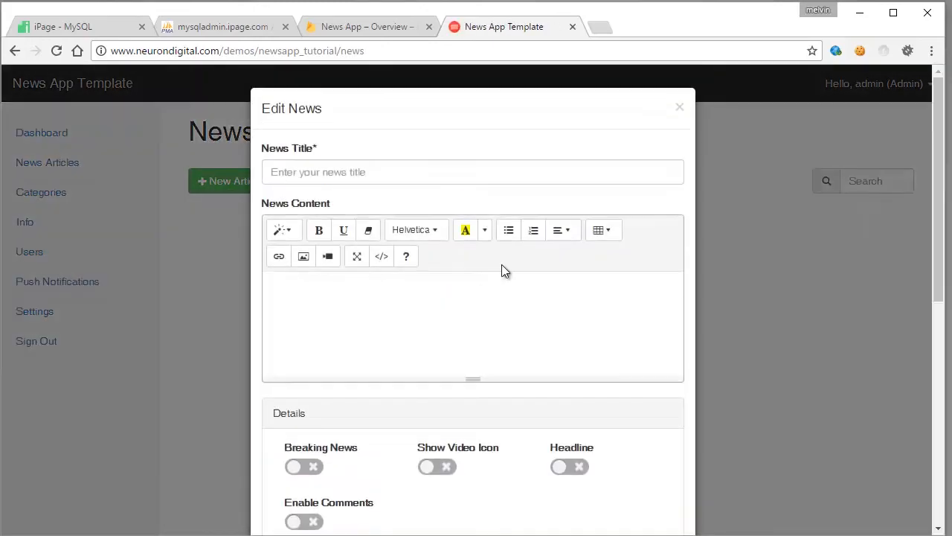
scroll("down", 3)
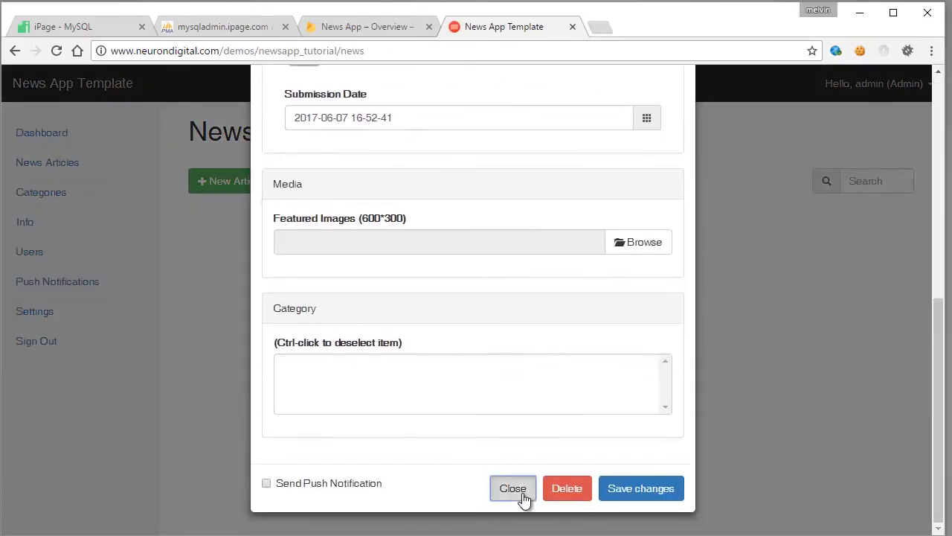
left_click(512, 488)
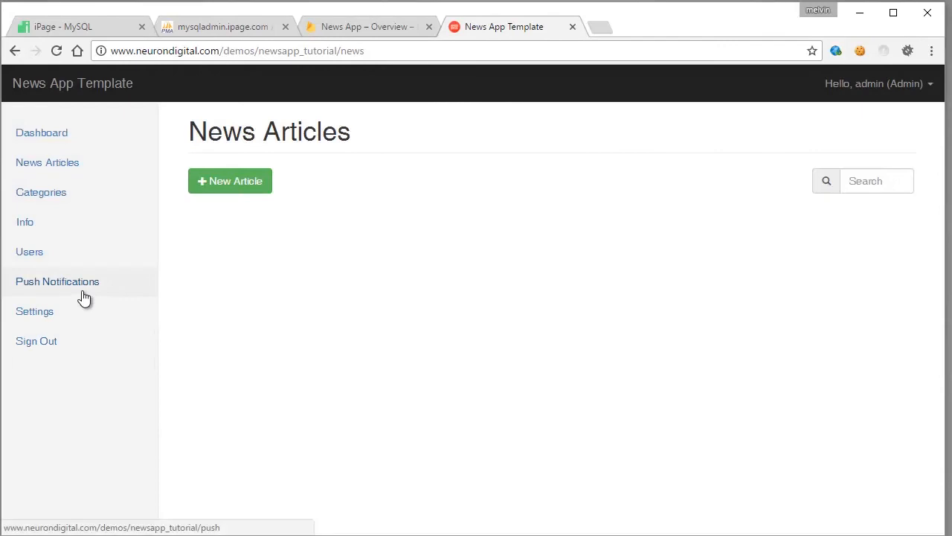
Visit the Push Notifications page, then move to the Firebase project overview.
left_click(57, 281)
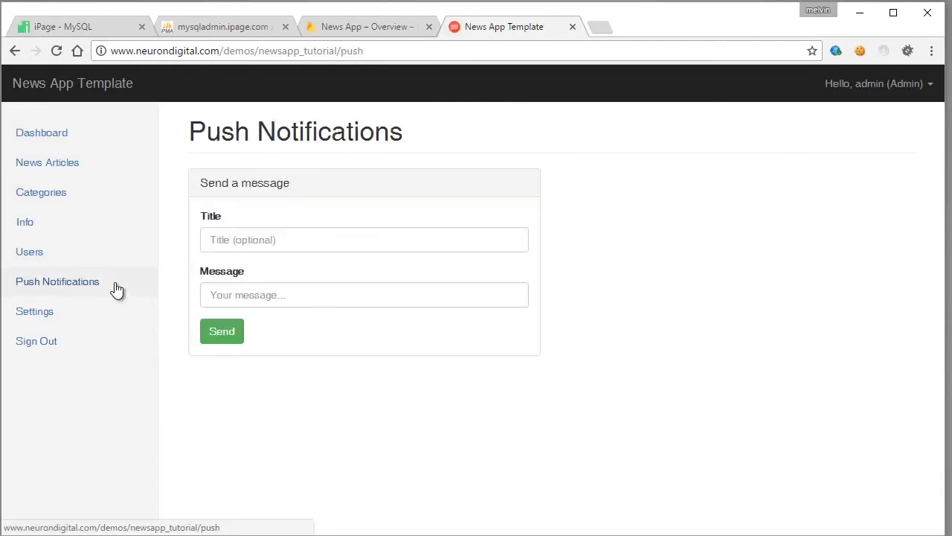
mouse_move(372, 45)
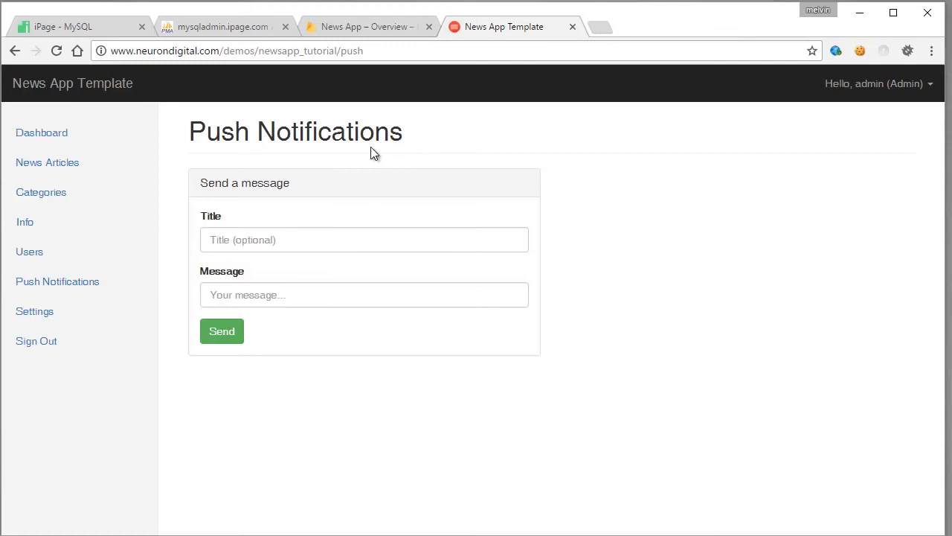
left_click(364, 26)
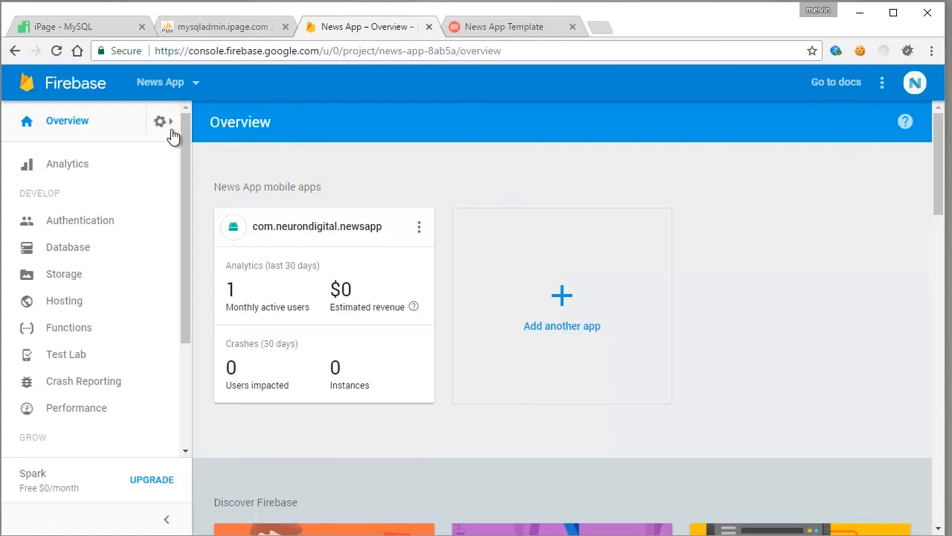
Reach the News App project's Cloud Messaging settings in Firebase Console.
left_click(162, 121)
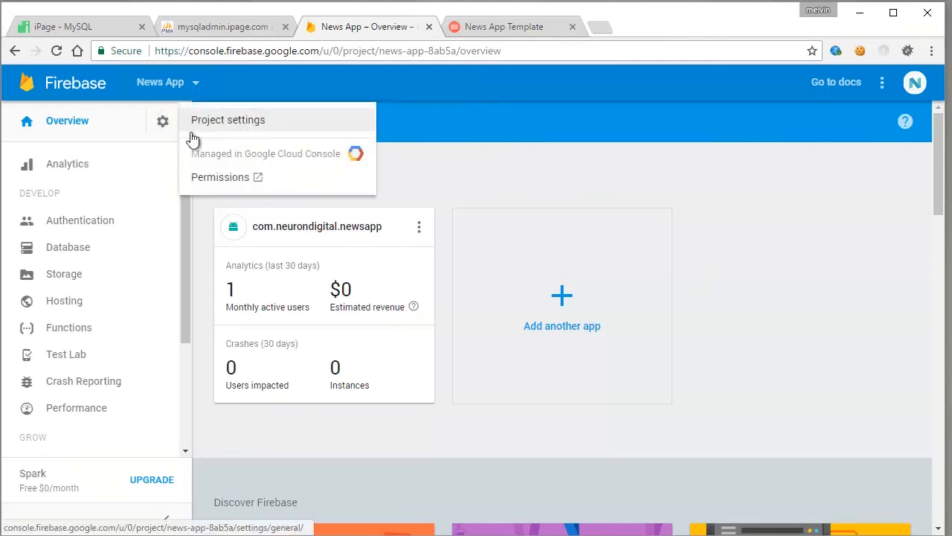
left_click(228, 119)
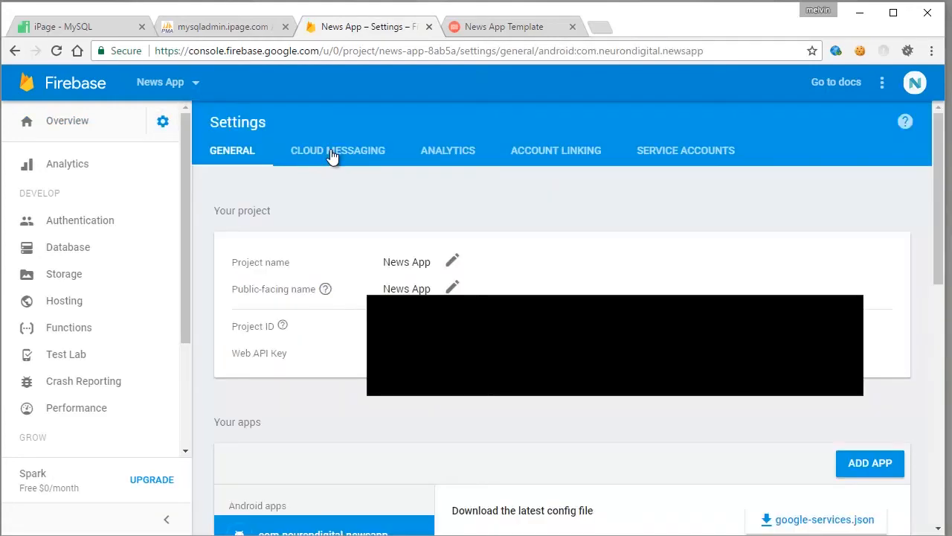
left_click(336, 150)
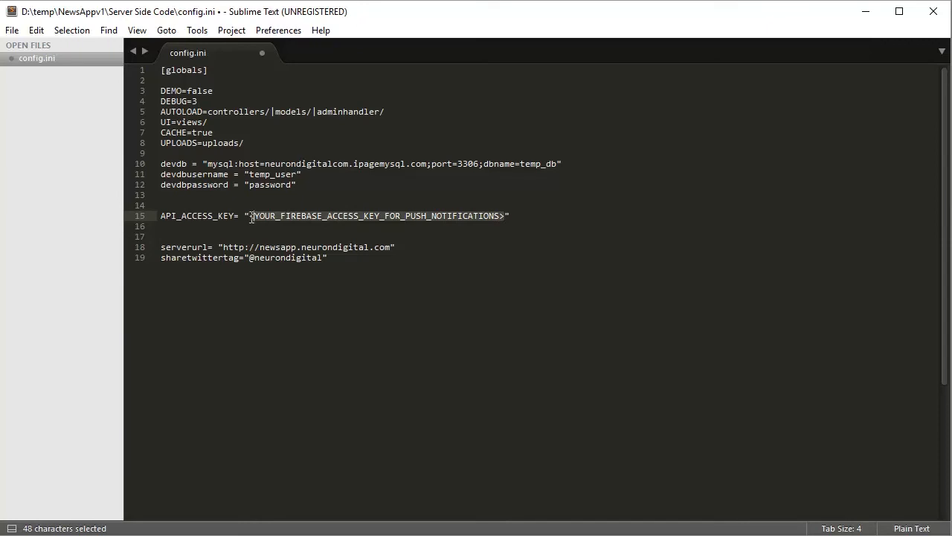
Paste the Firebase key into API_ACCESS_KEY, check serverurl and sharetwittertag, and save config.ini.
key("delete")
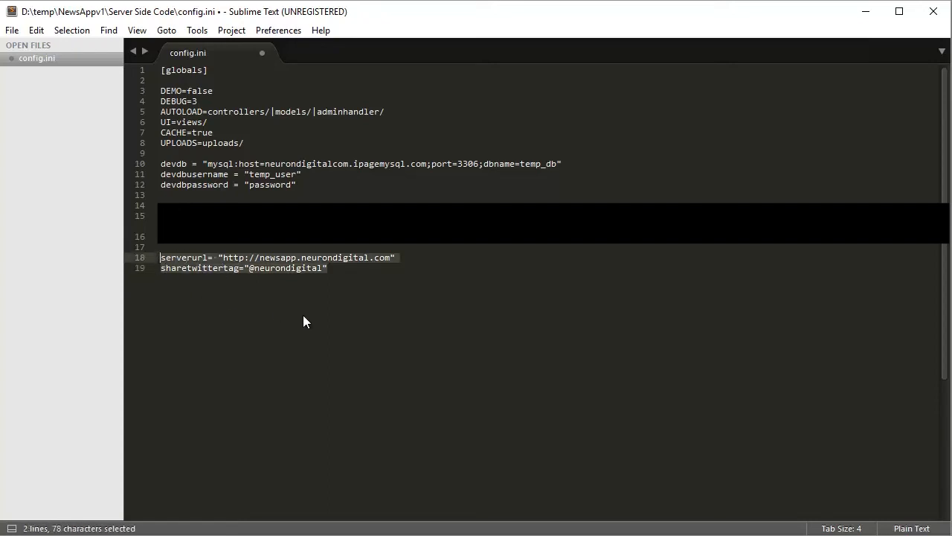
left_click(395, 258)
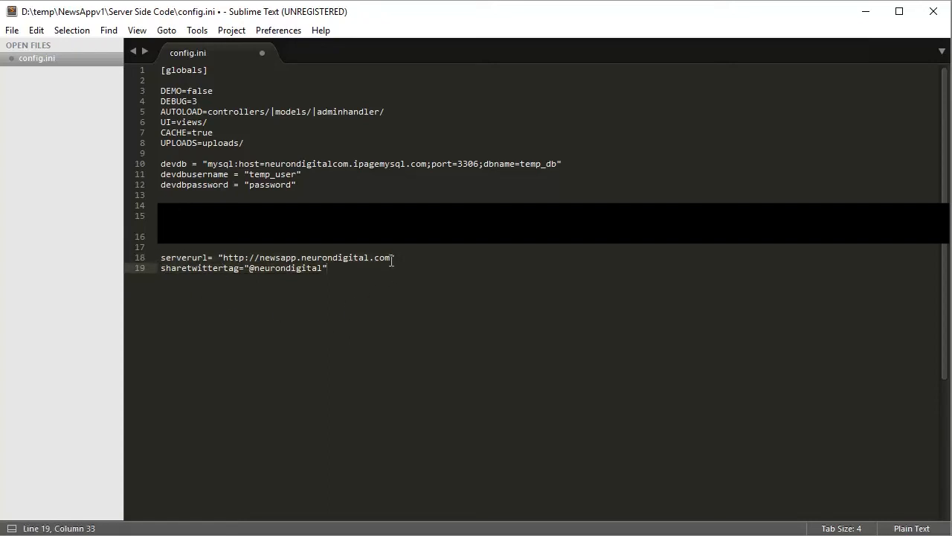
left_click_drag(220, 257, 393, 258)
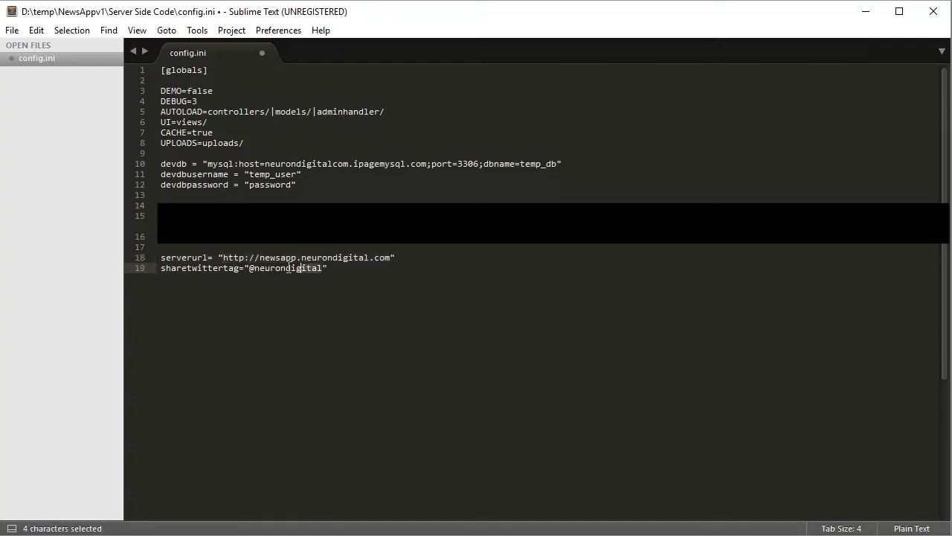
double_click(333, 258)
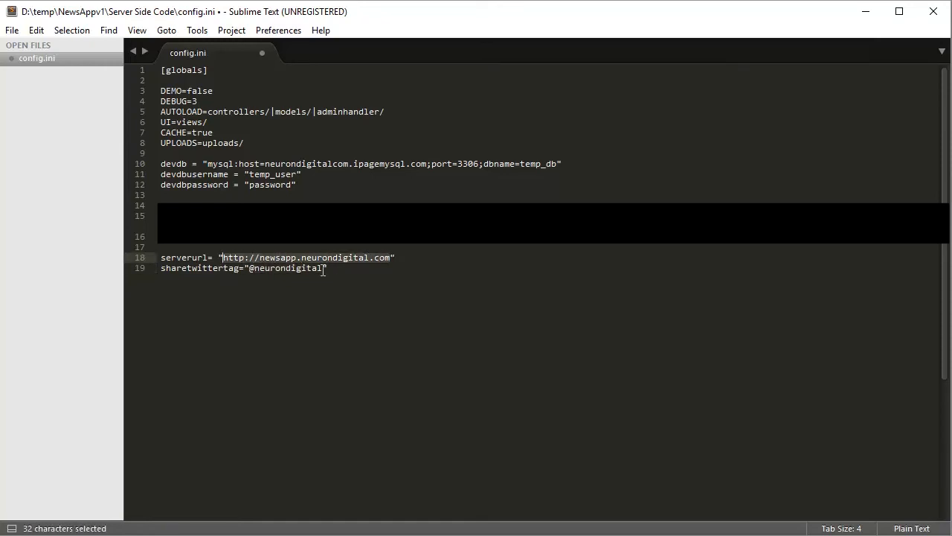
left_click(324, 268)
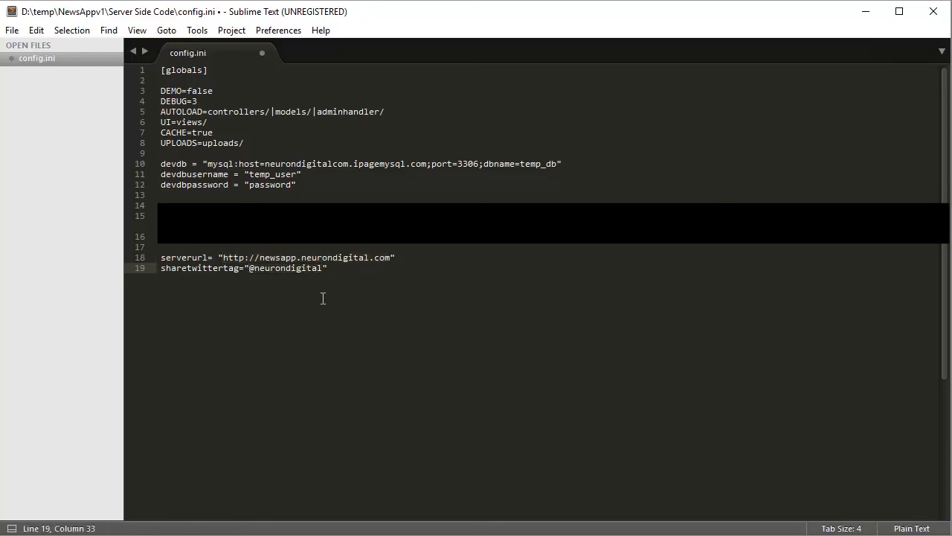
key("ctrl+s")
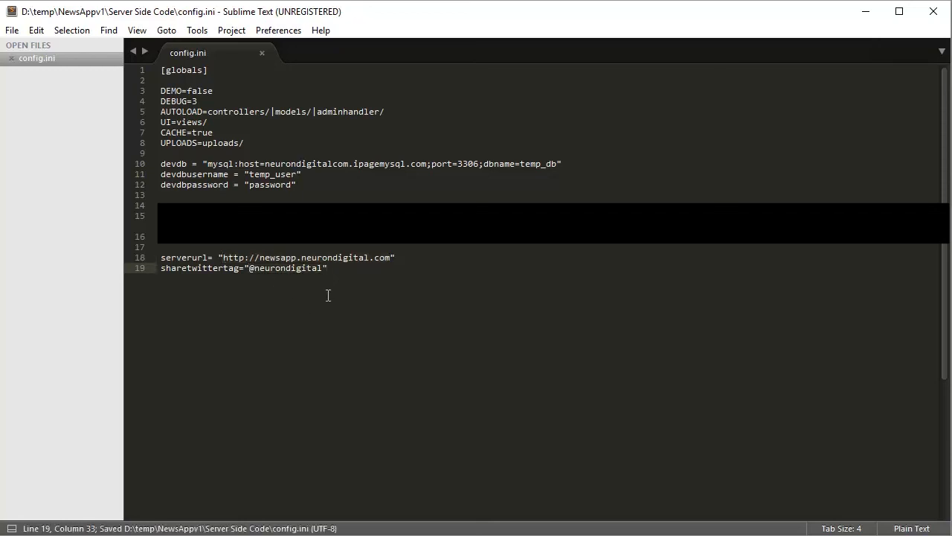